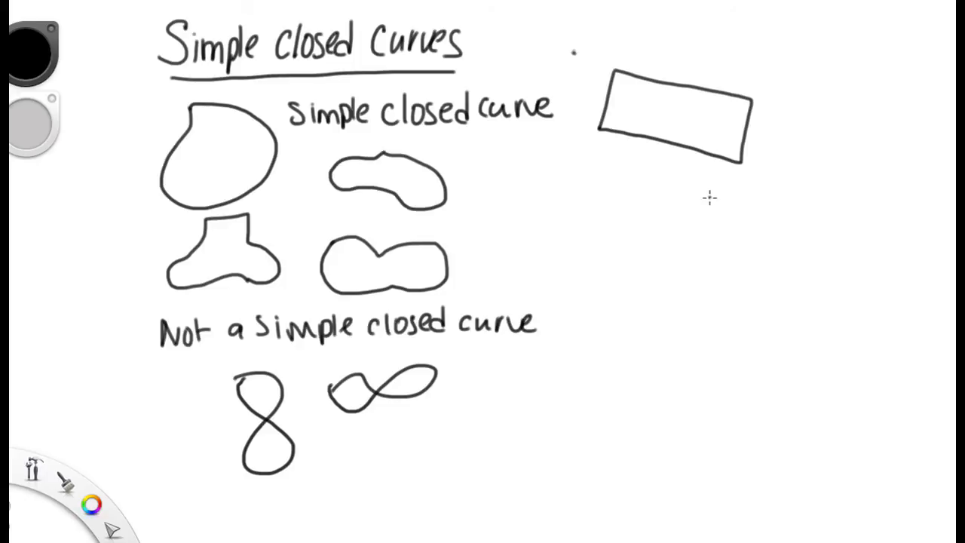
mouse_move(817, 133)
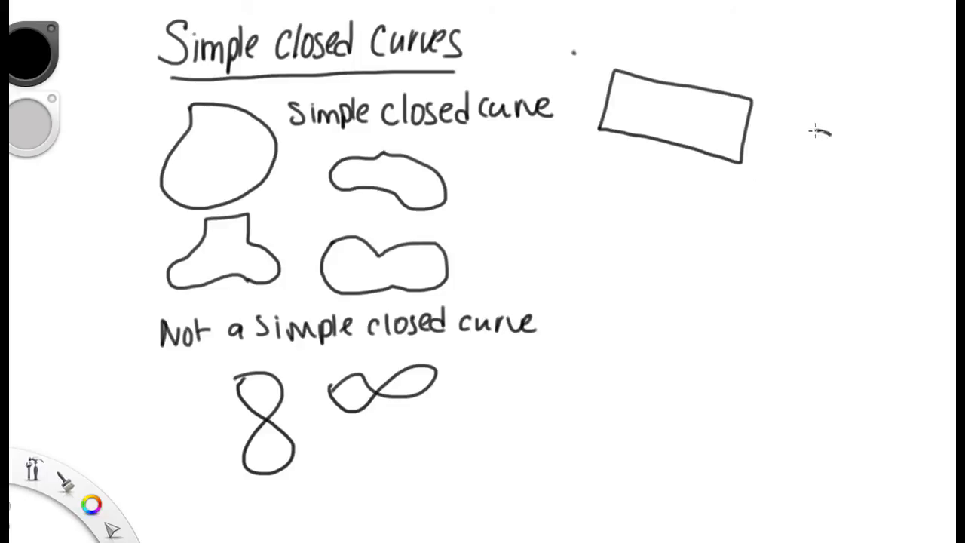
Step: Draw a tall slanted pencil-shaped closed outline below and right of the rectangle
left_click_drag(826, 124, 792, 184)
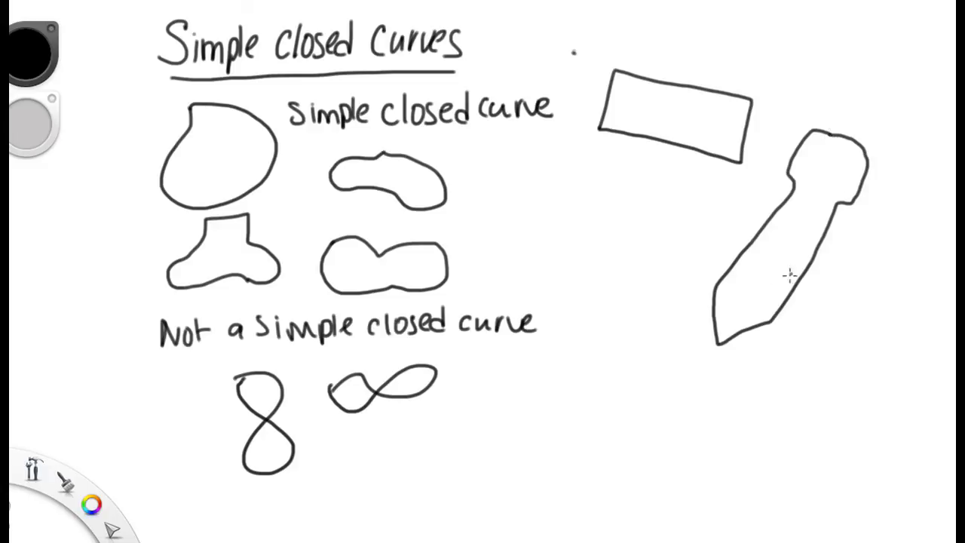
mouse_move(830, 136)
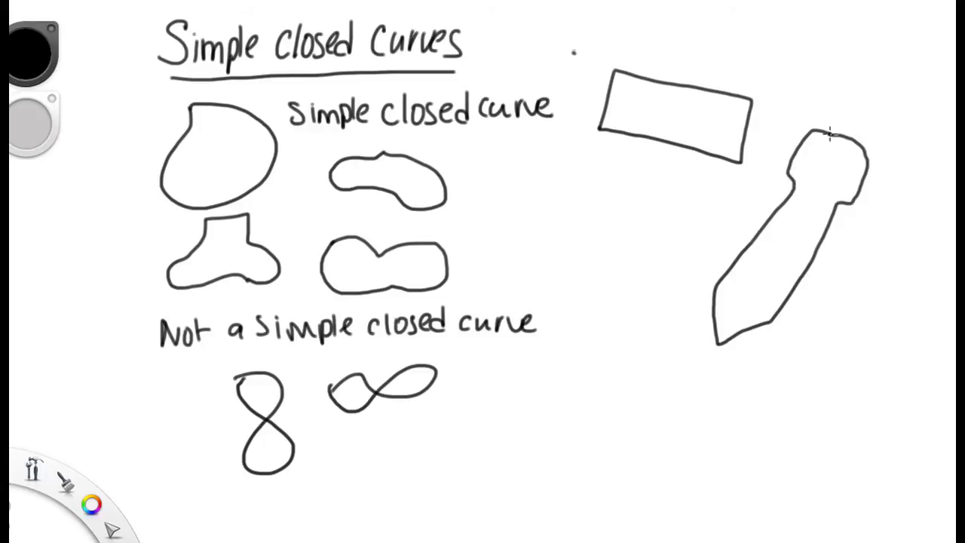
mouse_move(802, 139)
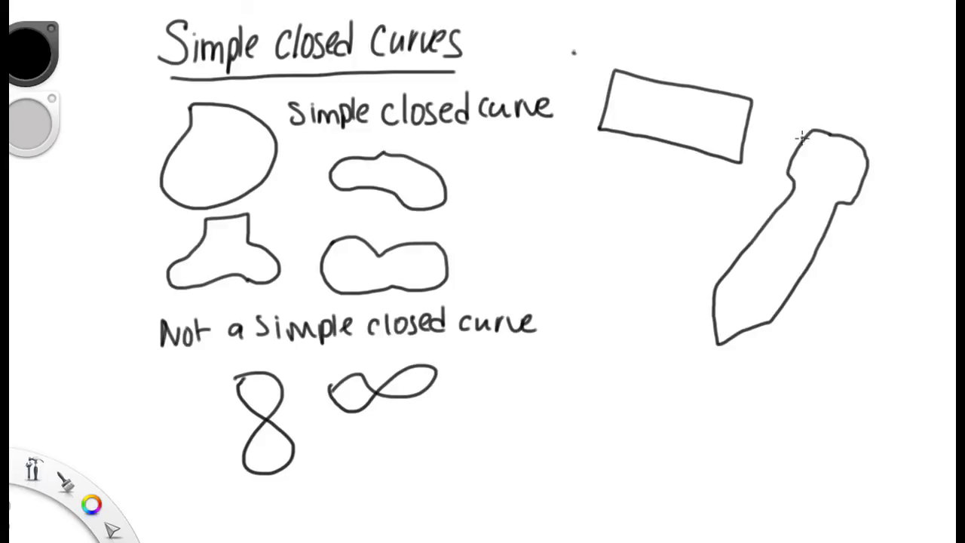